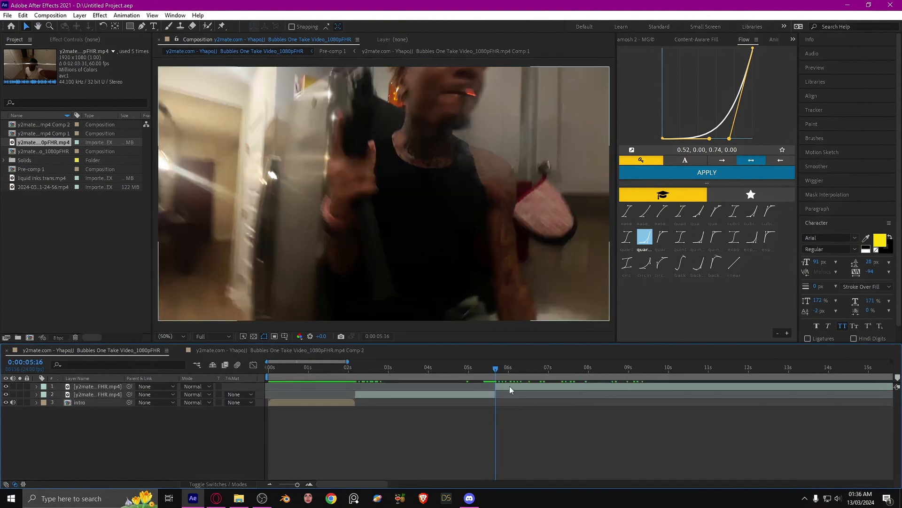
Select the second clip at its start and give it Twixtor Pro with Speed % keyframes
{"action": "left_click", "coordinate": [404, 368]}
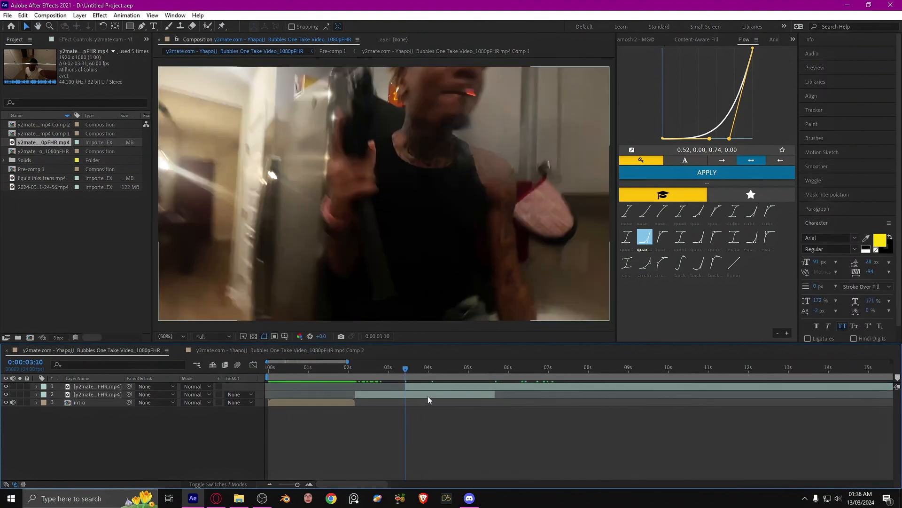
{"action": "left_click", "coordinate": [521, 367]}
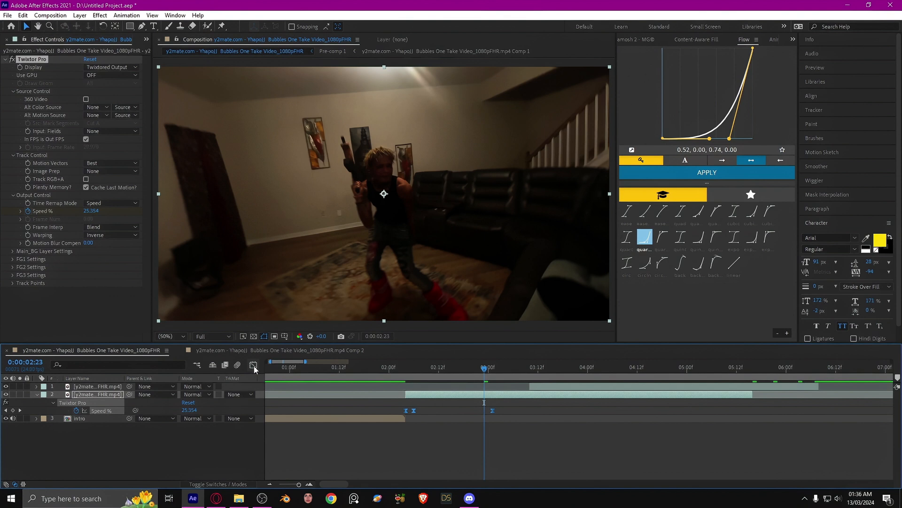
Reshape the Speed % curve in the Graph Editor into a sharp spike easing back down
{"action": "left_click", "coordinate": [253, 364]}
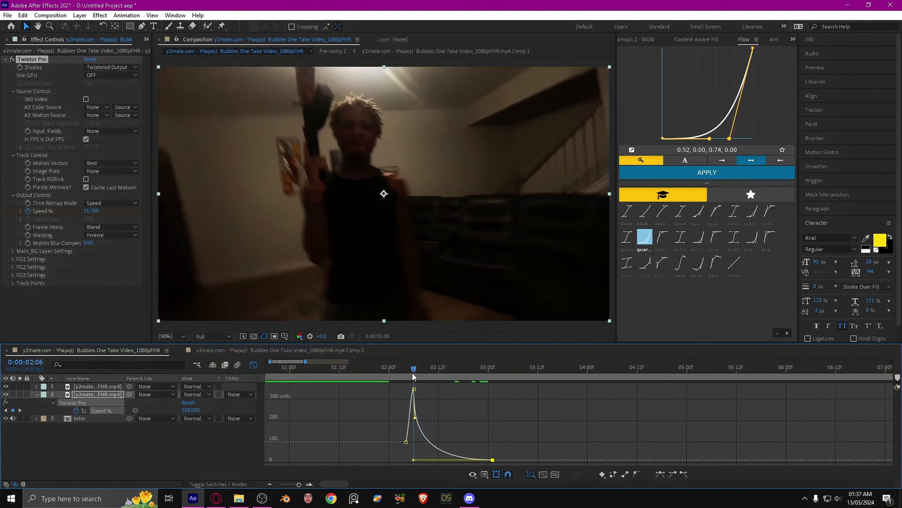
{"action": "left_click_drag", "start_coordinate": [414, 368], "coordinate": [403, 368]}
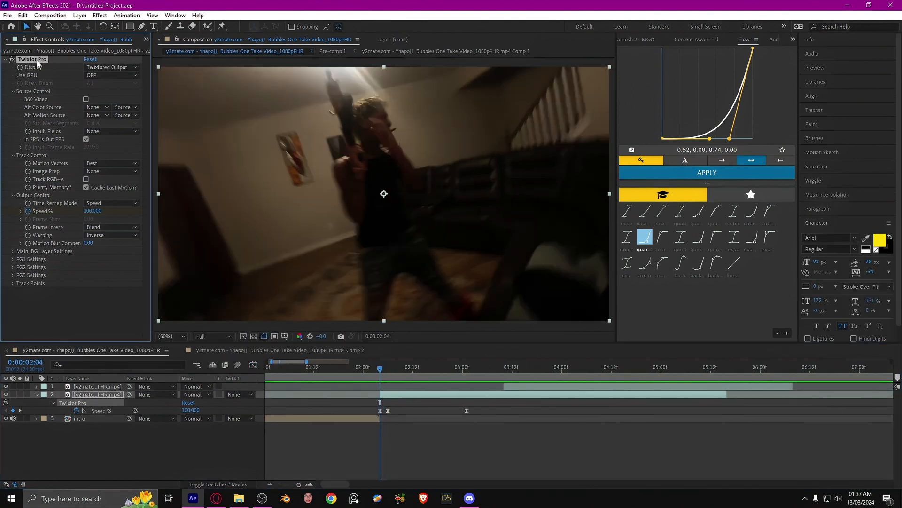
Pre-compose the top clip into a new Comp 3 and confirm
{"action": "left_click", "coordinate": [504, 367]}
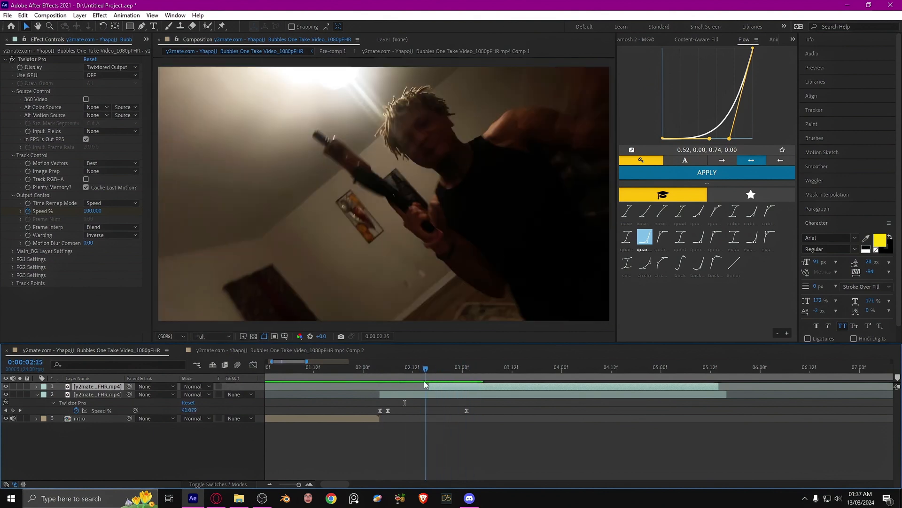
{"action": "right_click", "coordinate": [383, 194]}
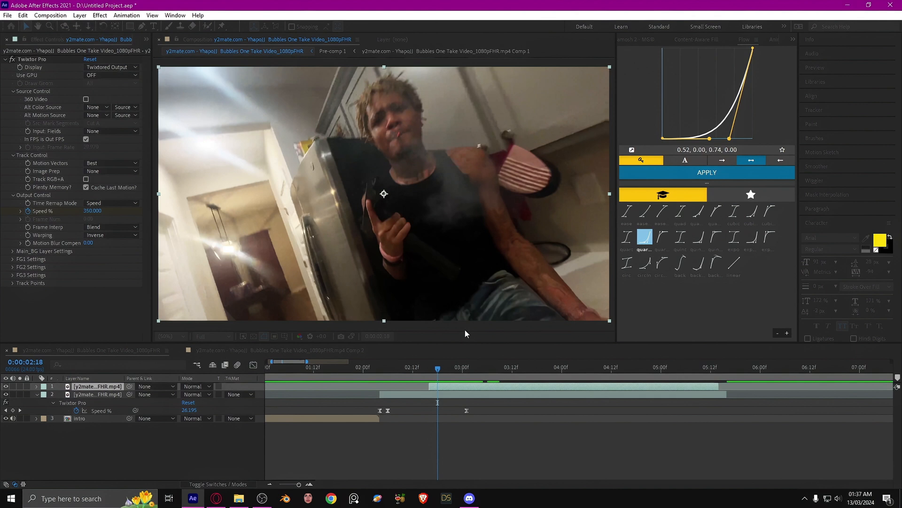
{"action": "left_click", "coordinate": [483, 349]}
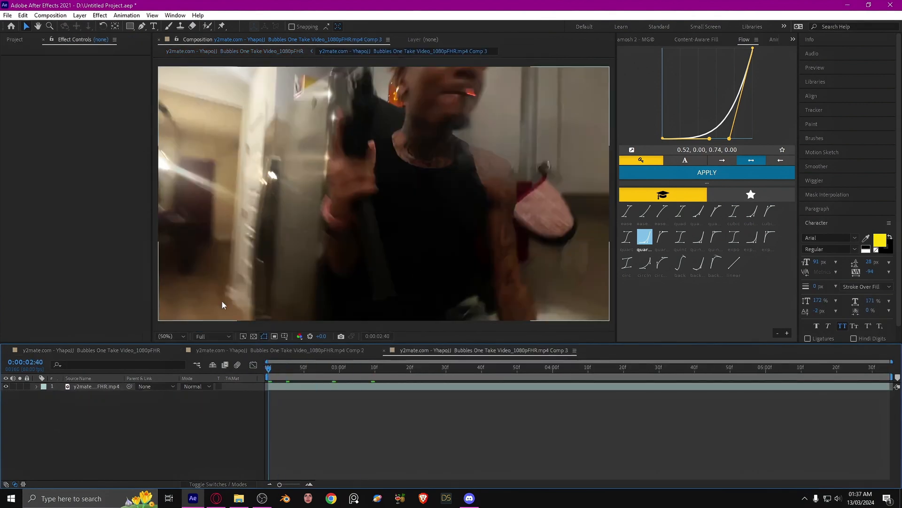
Bring liquid inks trans.mp4 from the Project panel into Comp 3 above the clip
{"action": "left_click", "coordinate": [14, 40]}
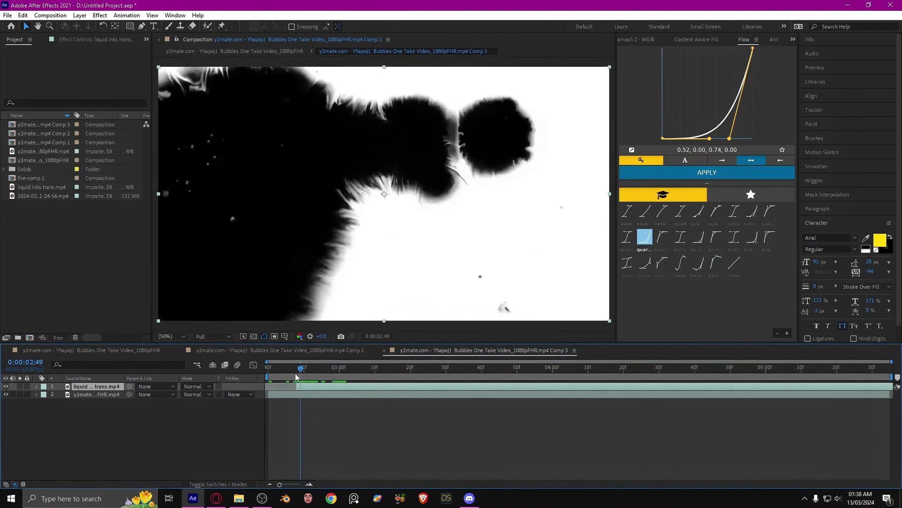
Set the clip's track matte to Luma Inverted Matte using liquid inks trans.mp4
{"action": "left_click_drag", "start_coordinate": [299, 372], "coordinate": [275, 372]}
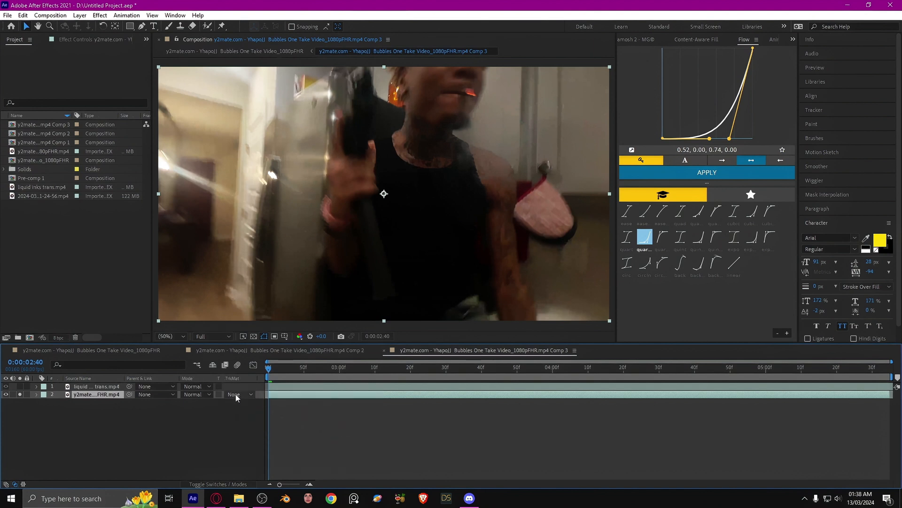
{"action": "left_click", "coordinate": [236, 394]}
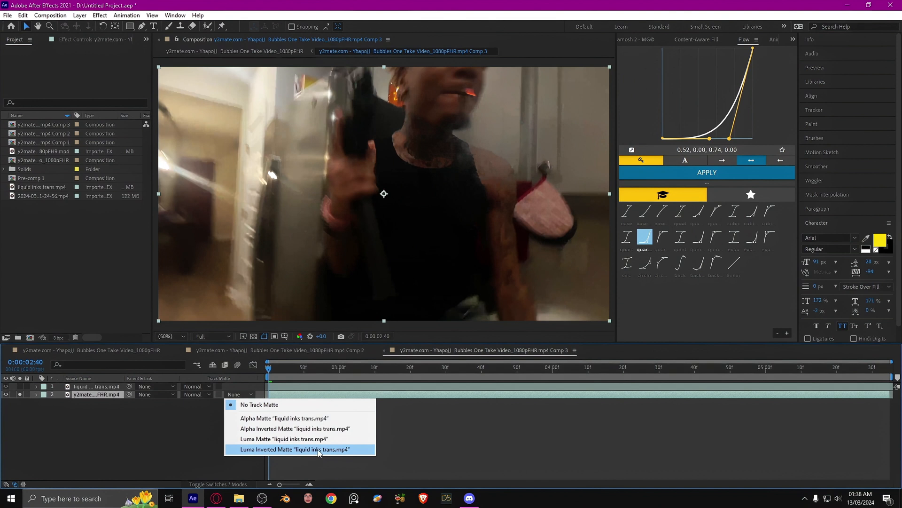
{"action": "left_click", "coordinate": [299, 449]}
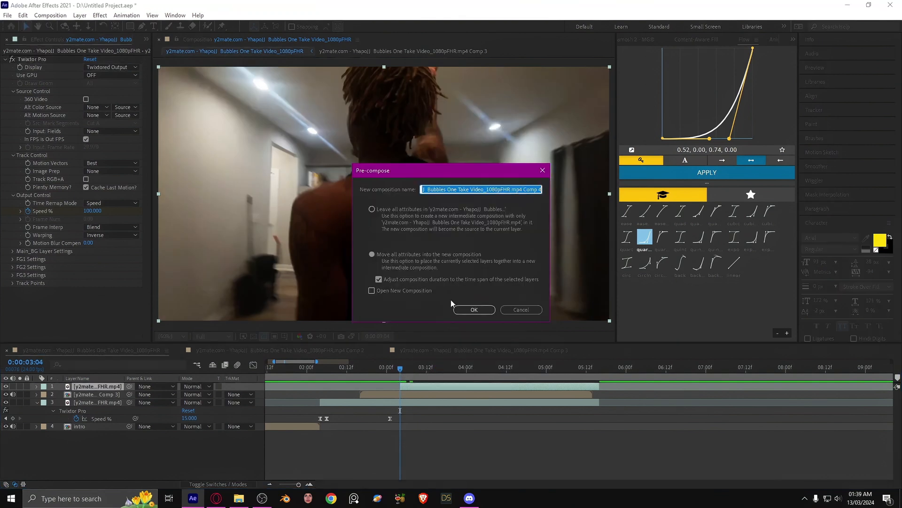
Pre-compose the Twixtor clip into Comp 4 for pairing with the ink footage
{"action": "left_click", "coordinate": [473, 309]}
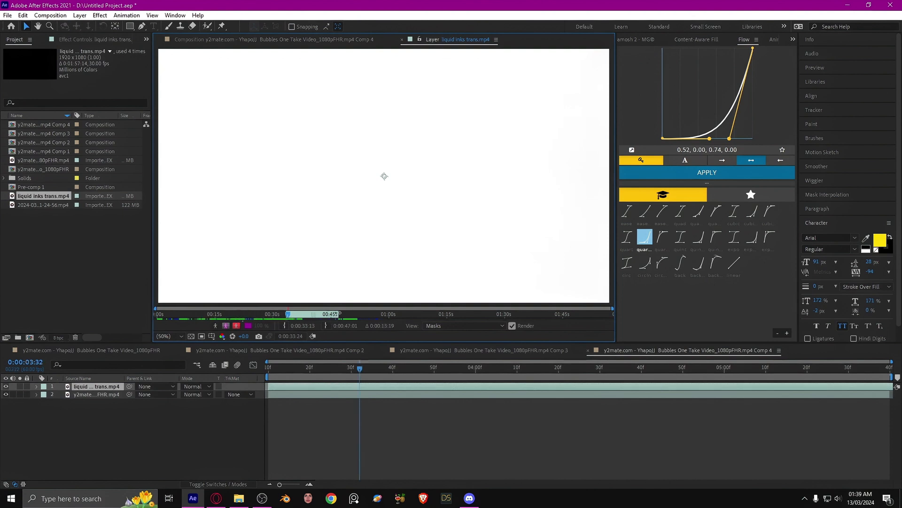
Trim the ink footage's start in the Layer panel, matte the clip Luma Inverted, enable time remapping
{"action": "left_click", "coordinate": [304, 314]}
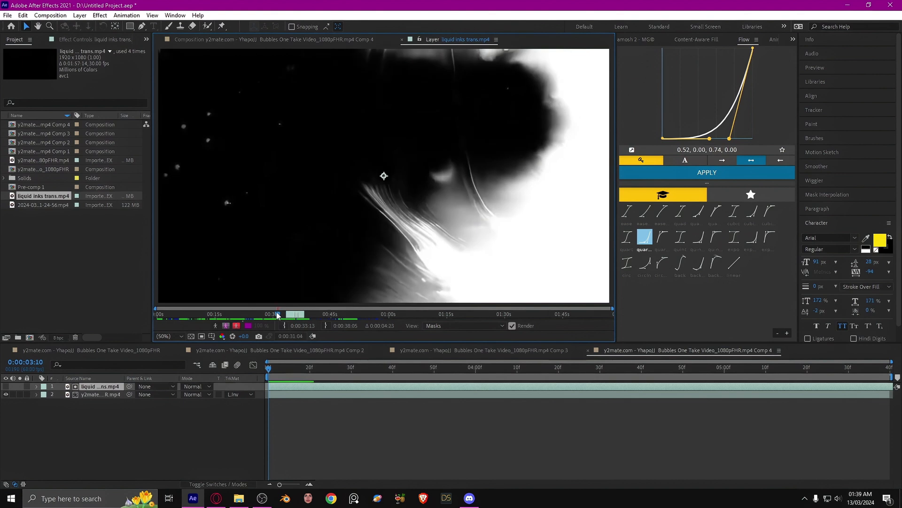
{"action": "left_click", "coordinate": [271, 314]}
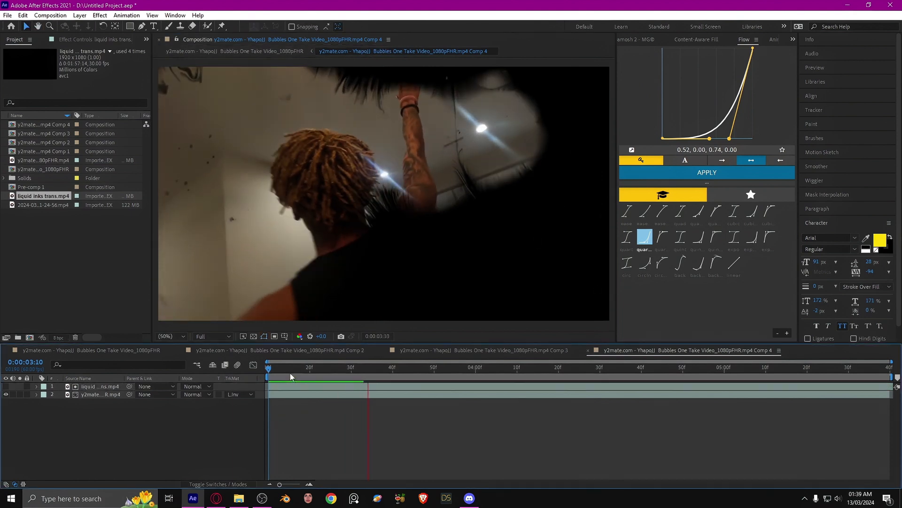
{"action": "double_click", "coordinate": [100, 387]}
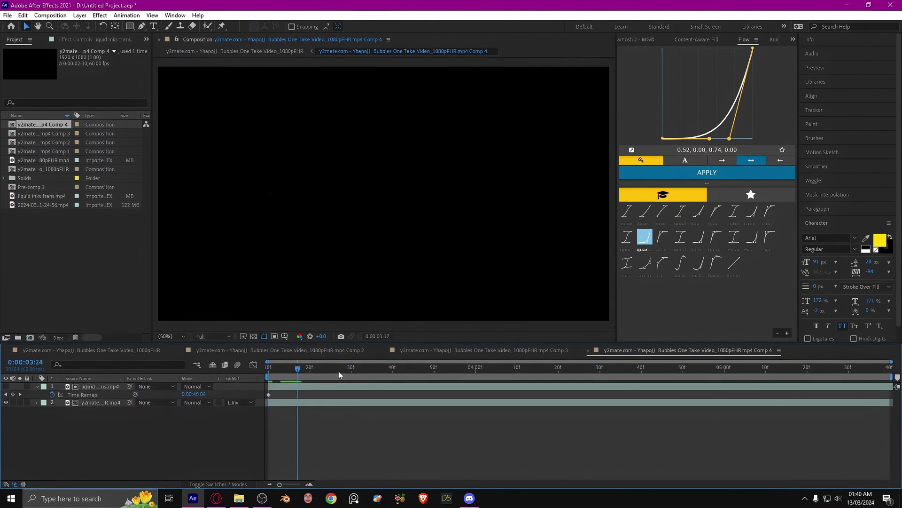
Adjust the ink layer's Time Remap value so the splash sweeps across, then preview from the start
{"action": "left_click", "coordinate": [478, 367]}
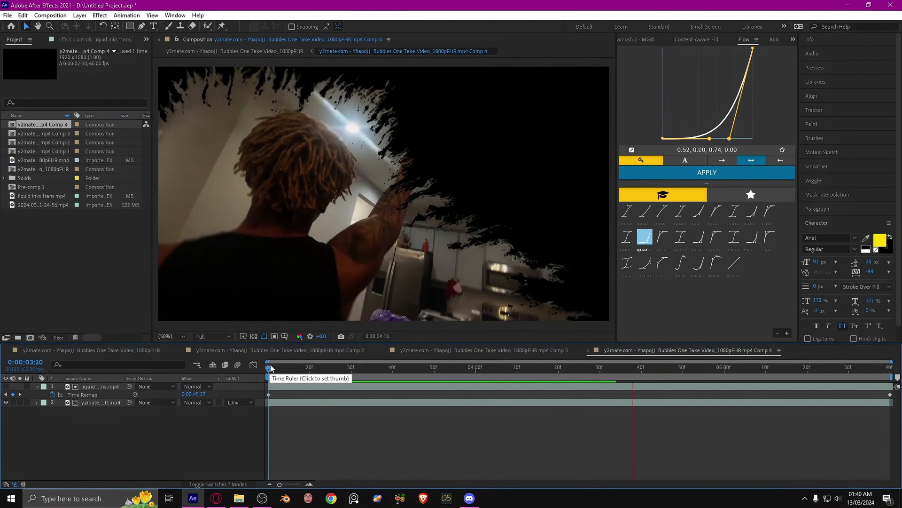
{"action": "left_click", "coordinate": [268, 367]}
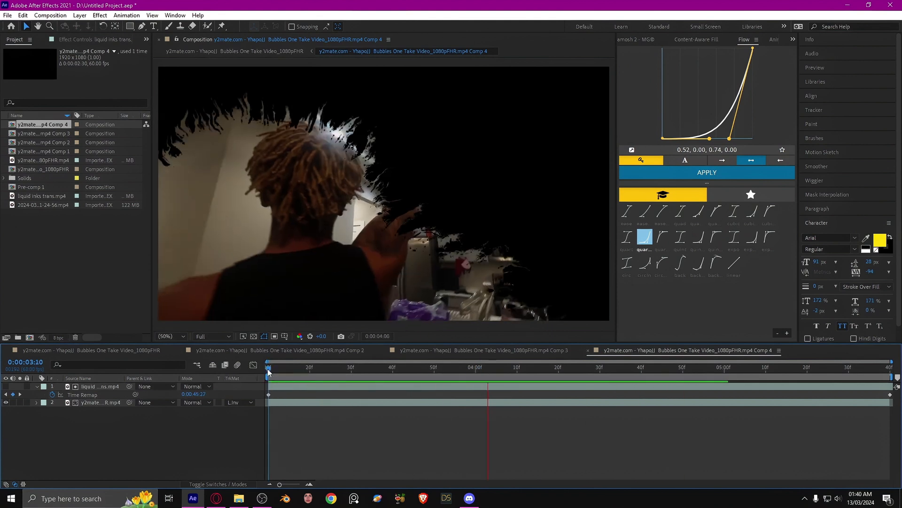